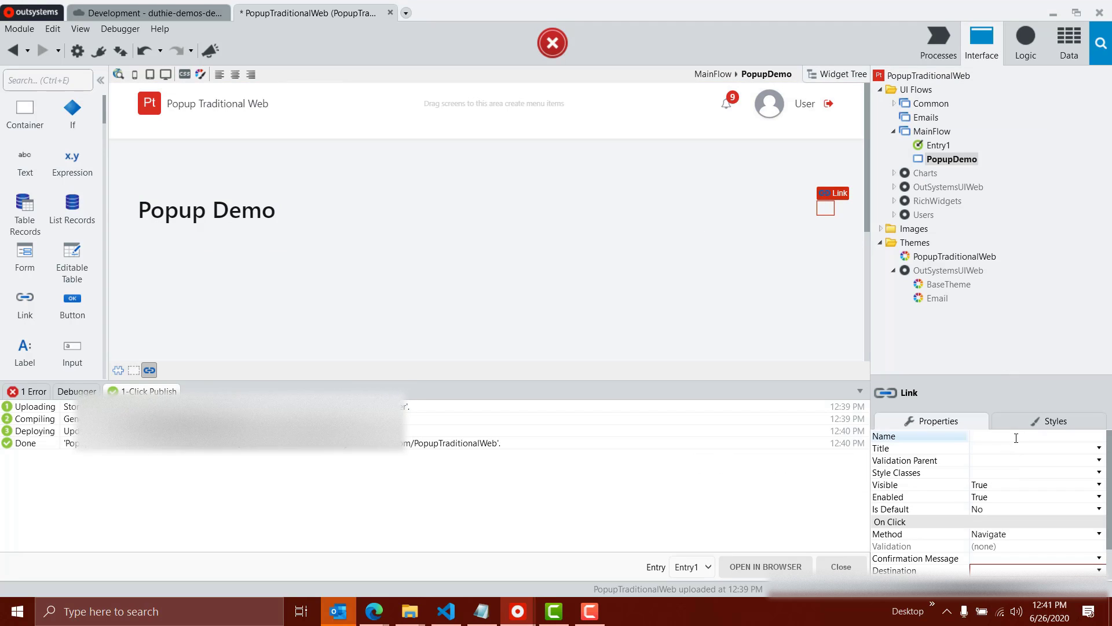
# Step: Name the link PopupLink and label it 'Show Popup' on the PopupDemo screen
pyautogui.write('PopupLon')
pyautogui.write('Show Popup')
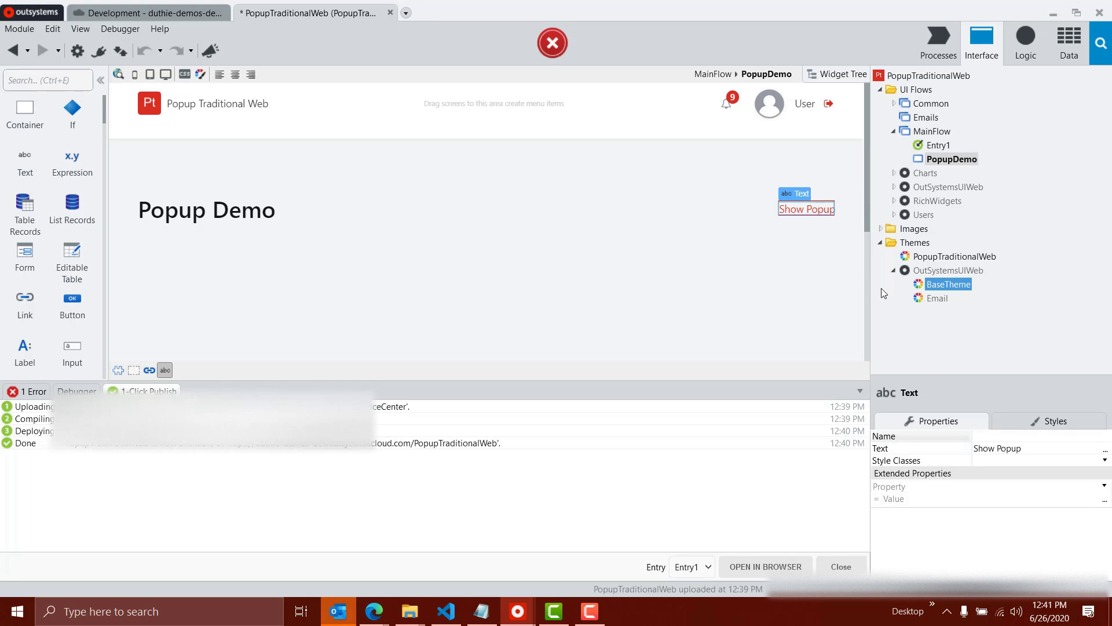
# Step: Create an empty web screen named 'Popup' in MainFlow
pyautogui.rightClick(932, 132)
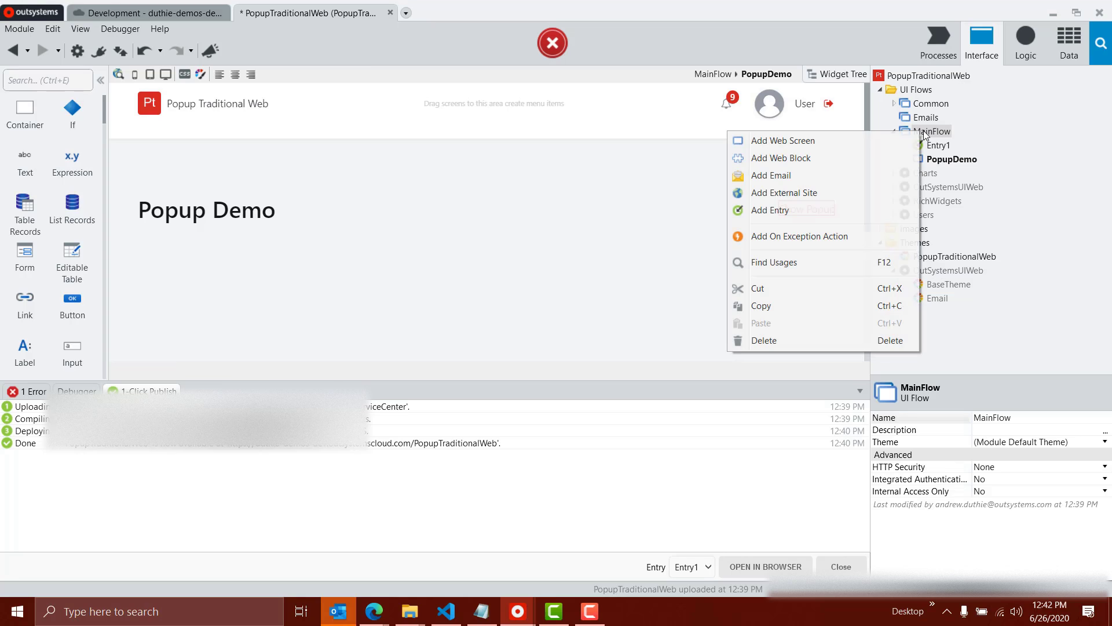
pyautogui.click(783, 140)
pyautogui.write('P')
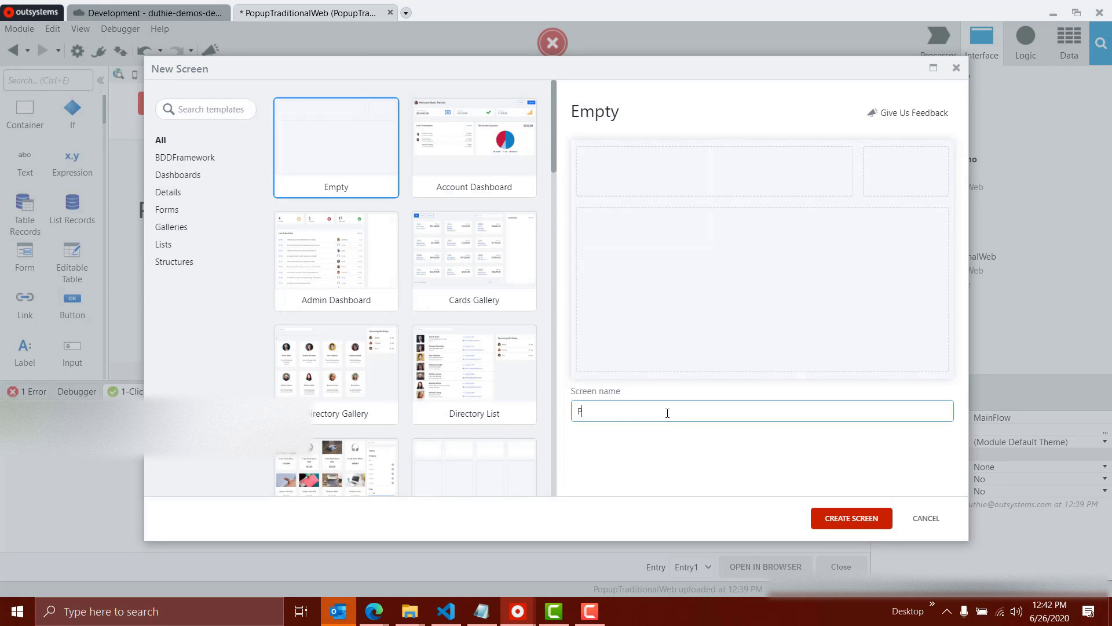
pyautogui.write('opup')
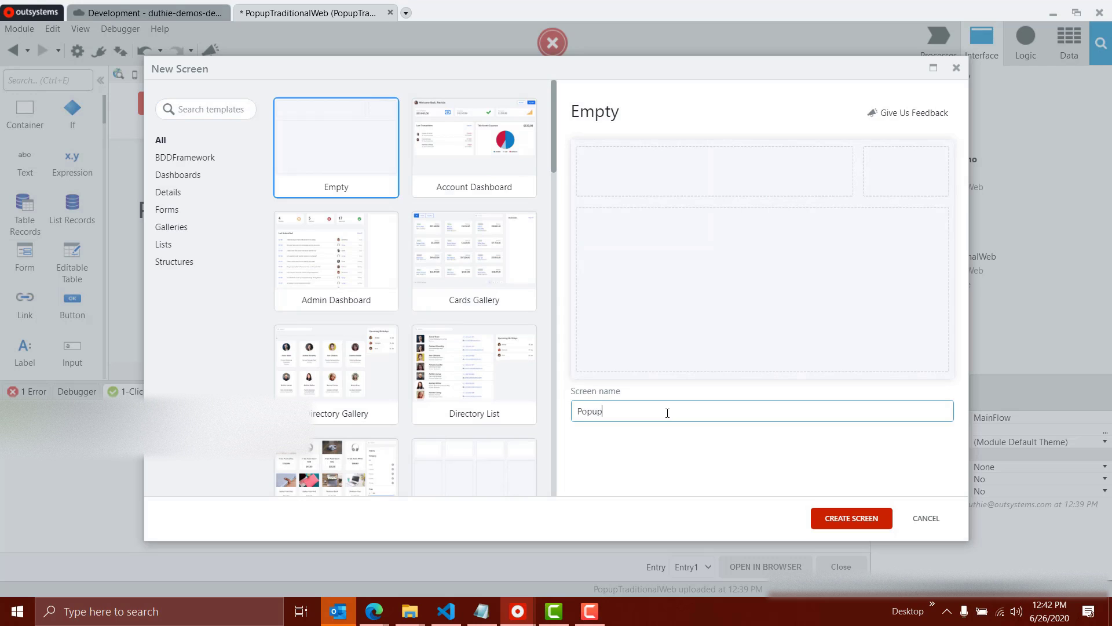
pyautogui.click(850, 518)
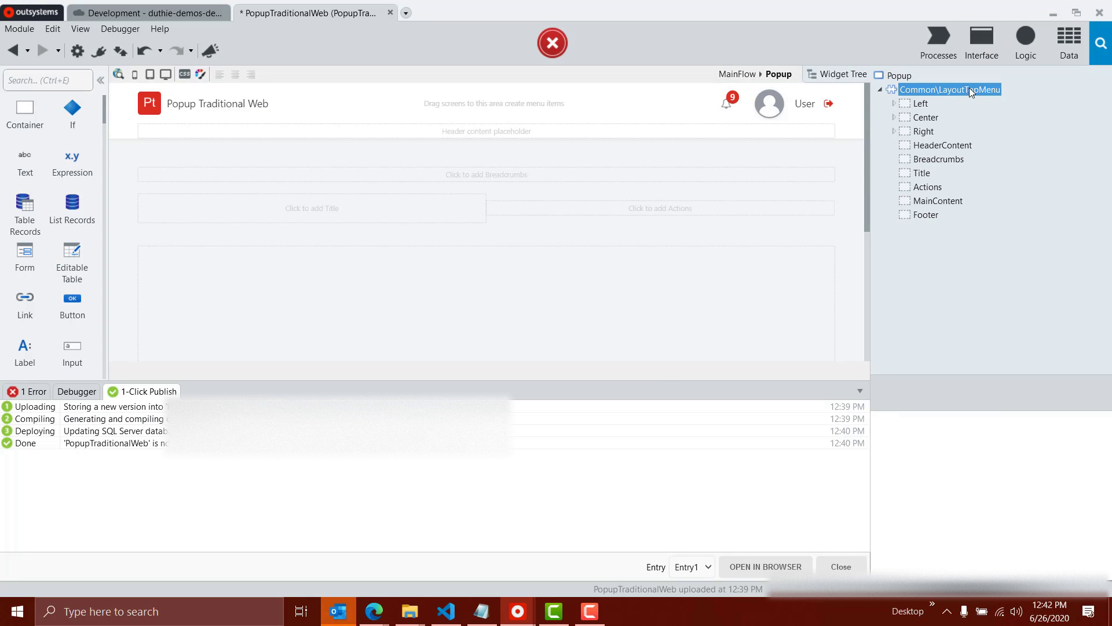
# Step: Set the Popup screen's layout block to LayoutPopup
pyautogui.click(949, 90)
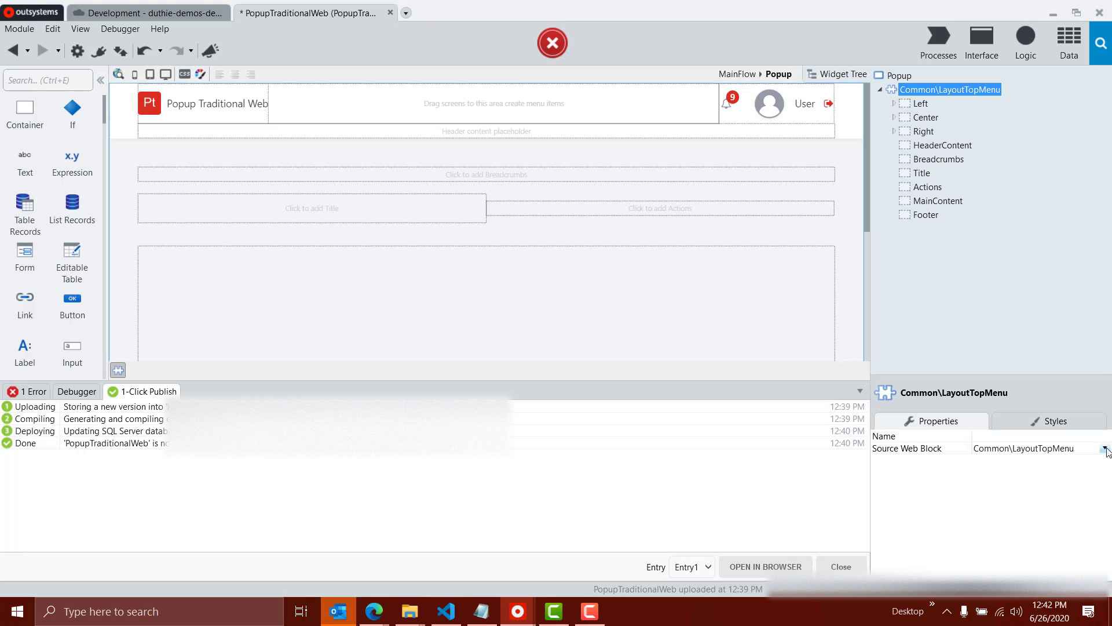
pyautogui.click(1105, 448)
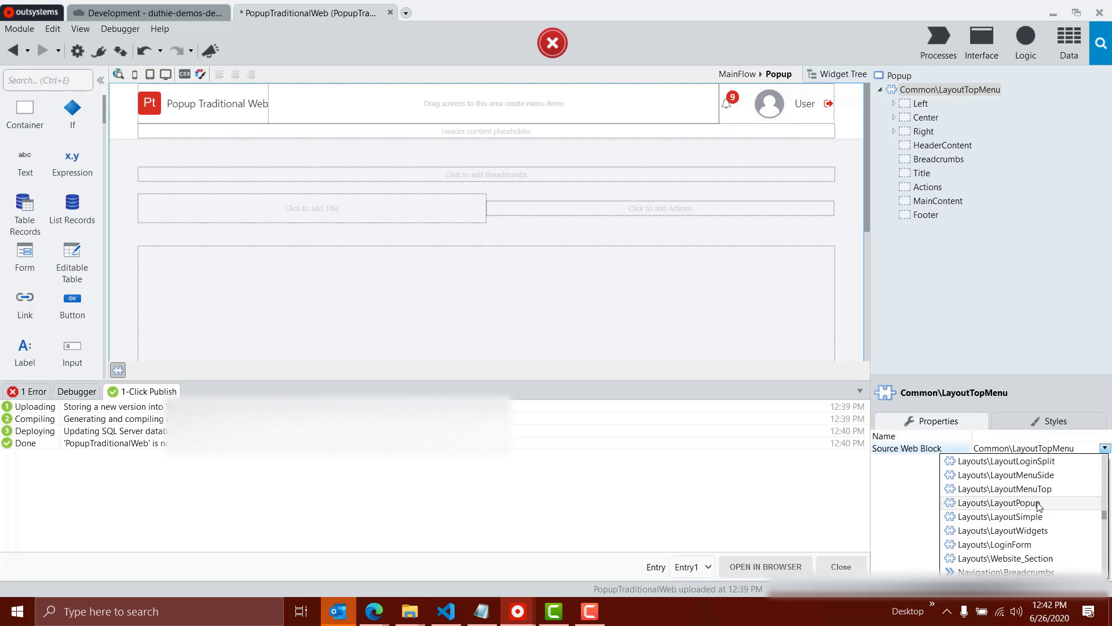
pyautogui.click(1000, 502)
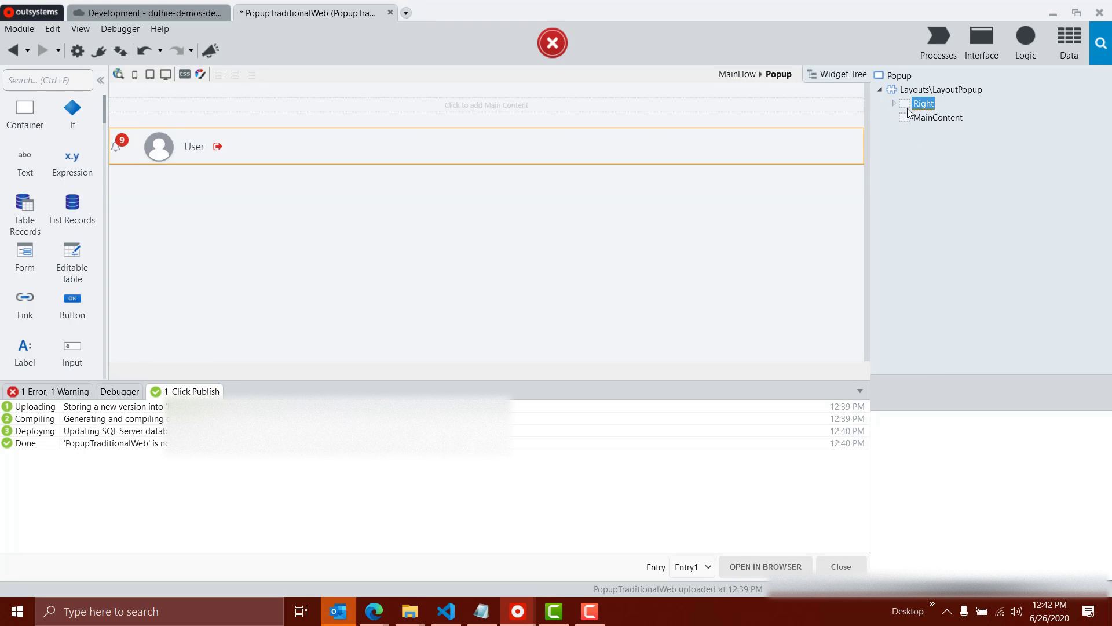
# Step: Add the text 'I am a popup!' to MainContent and return to MainFlow
pyautogui.click(938, 117)
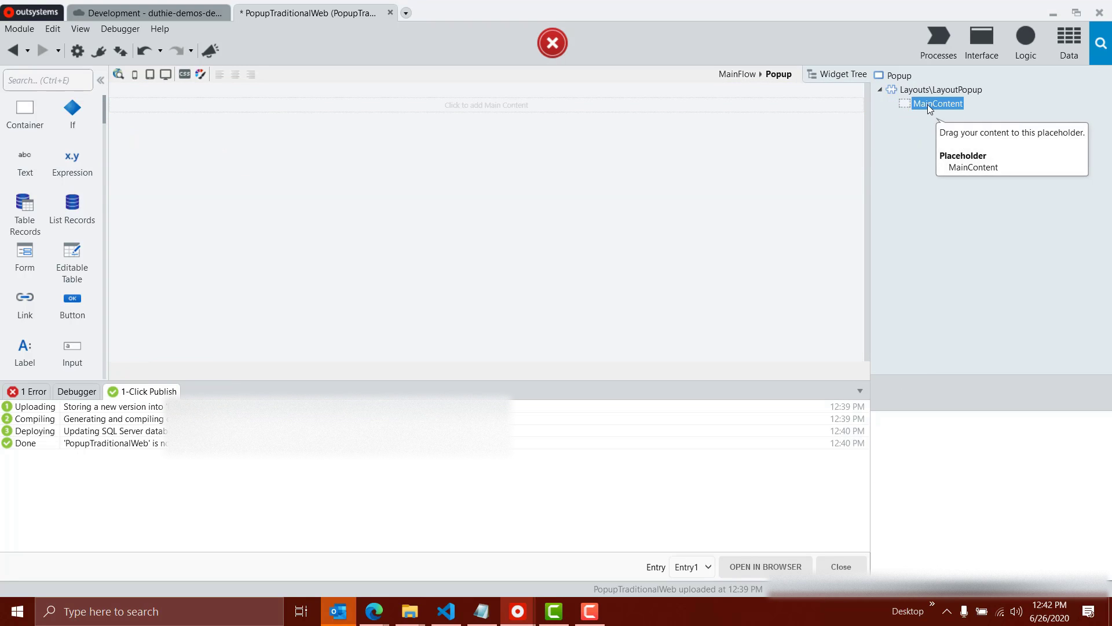
pyautogui.click(938, 103)
pyautogui.write('I am a')
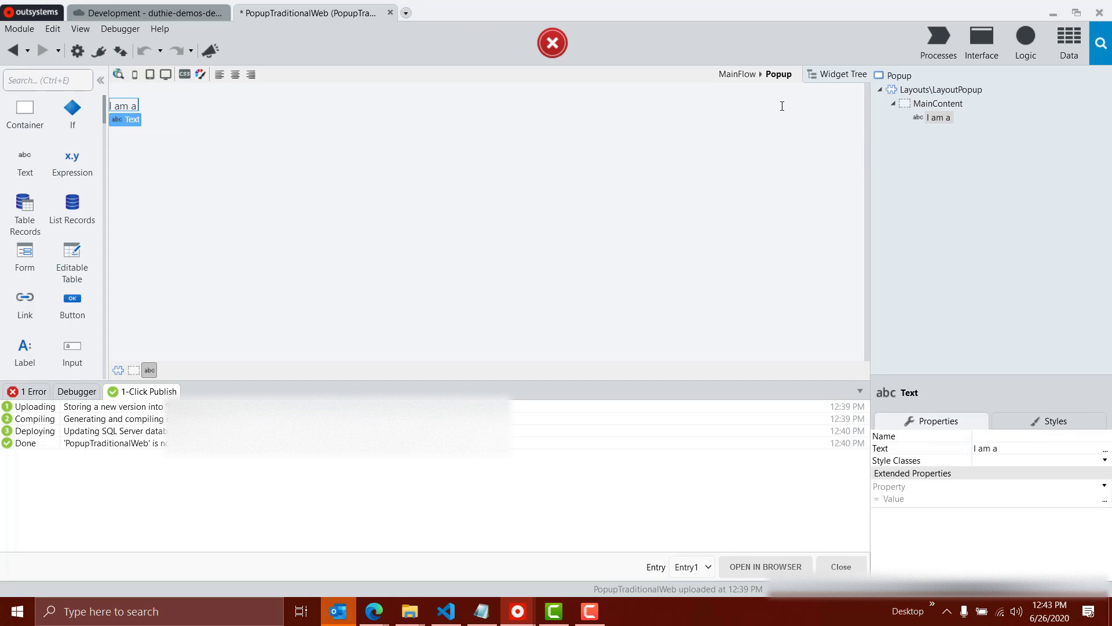
pyautogui.write('popup!')
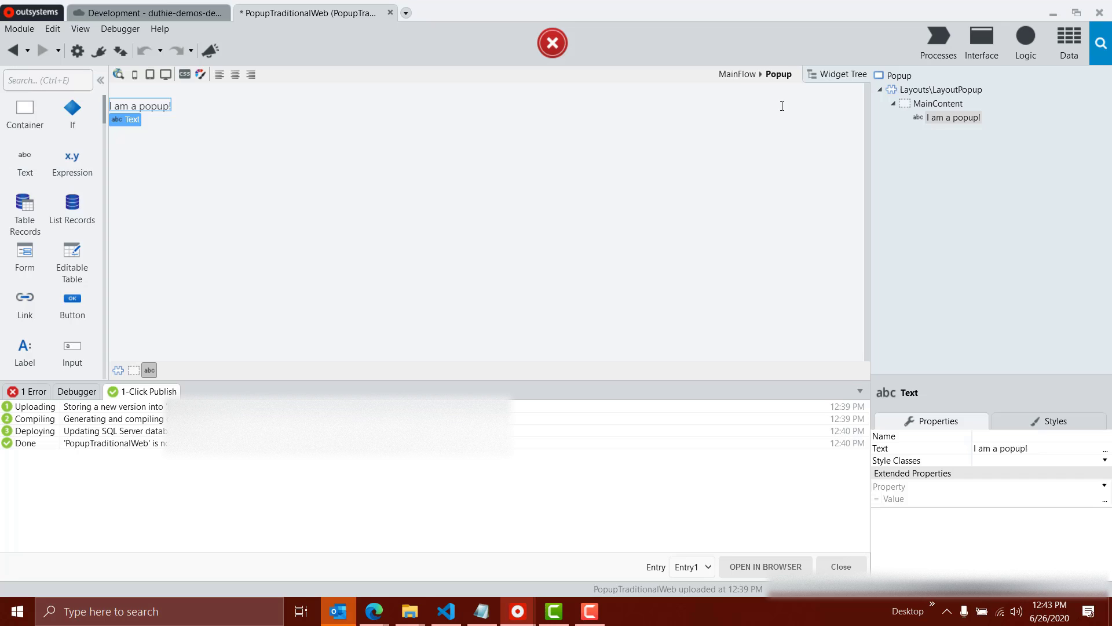
pyautogui.click(980, 42)
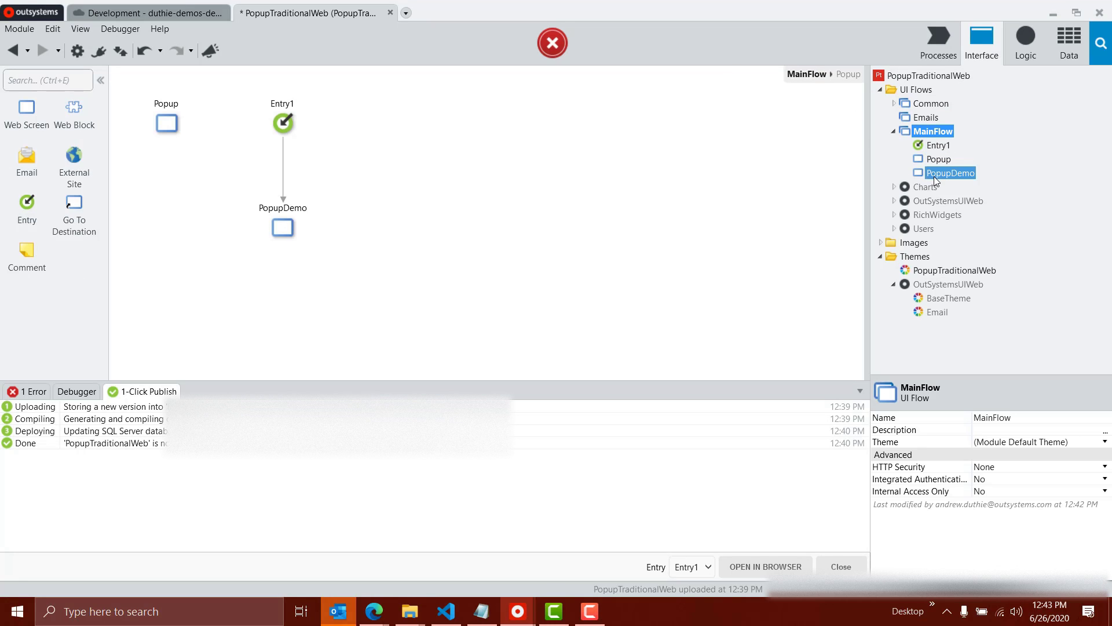
# Step: Open the PopupDemo screen from the Interface tree for editing
pyautogui.click(949, 173)
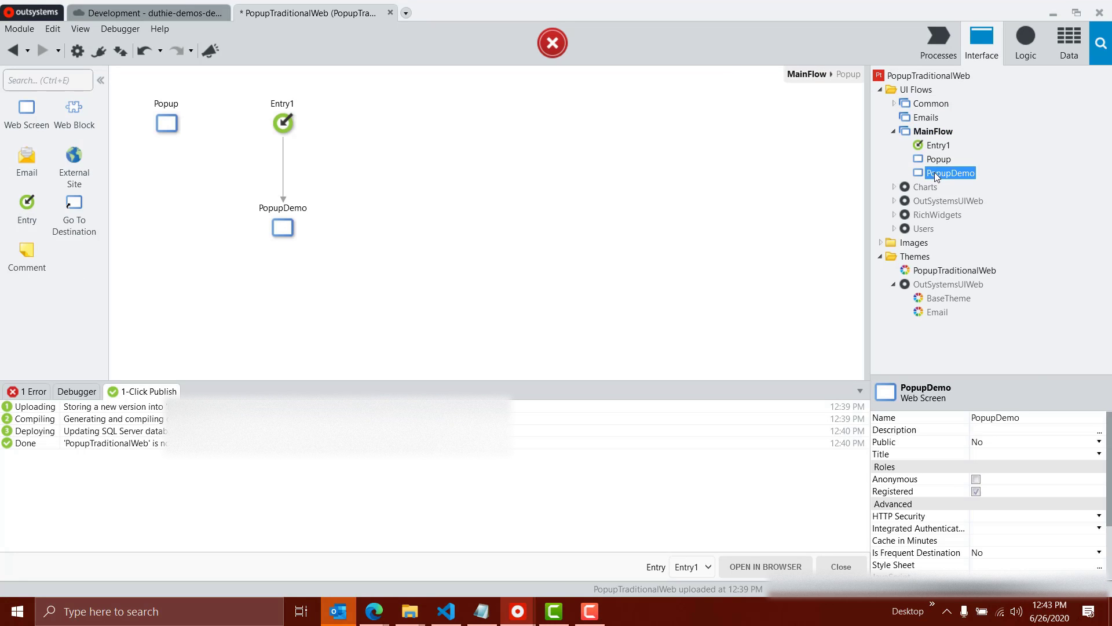
pyautogui.doubleClick(949, 173)
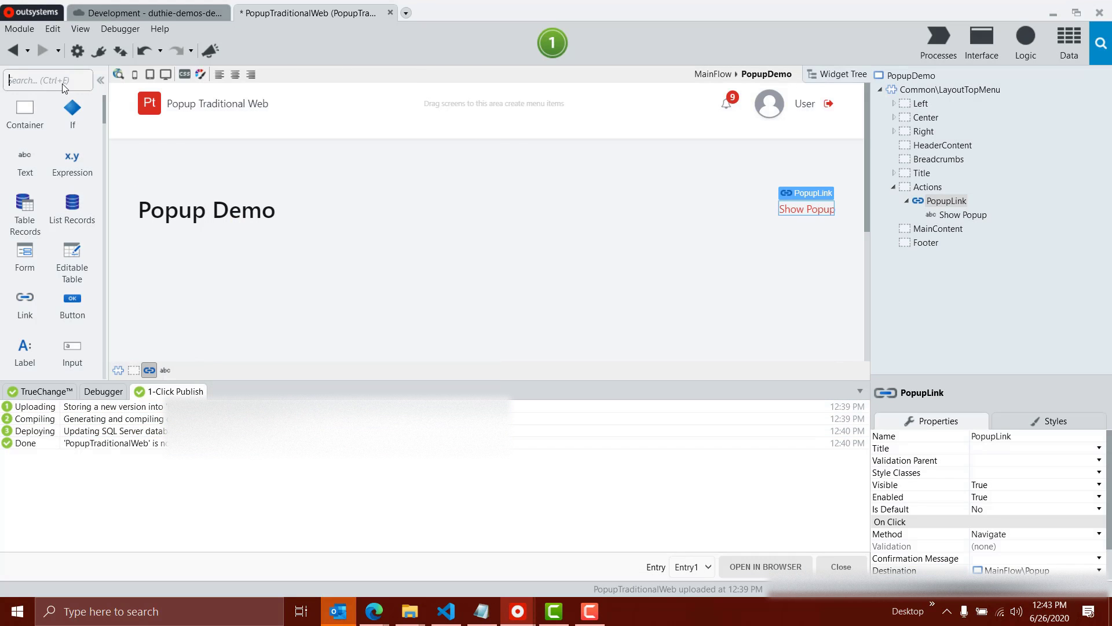
# Step: Add a Popup Editor to MainContent with LinkOrButtonWidgetId set to PopupLink.Id
pyautogui.write('pop')
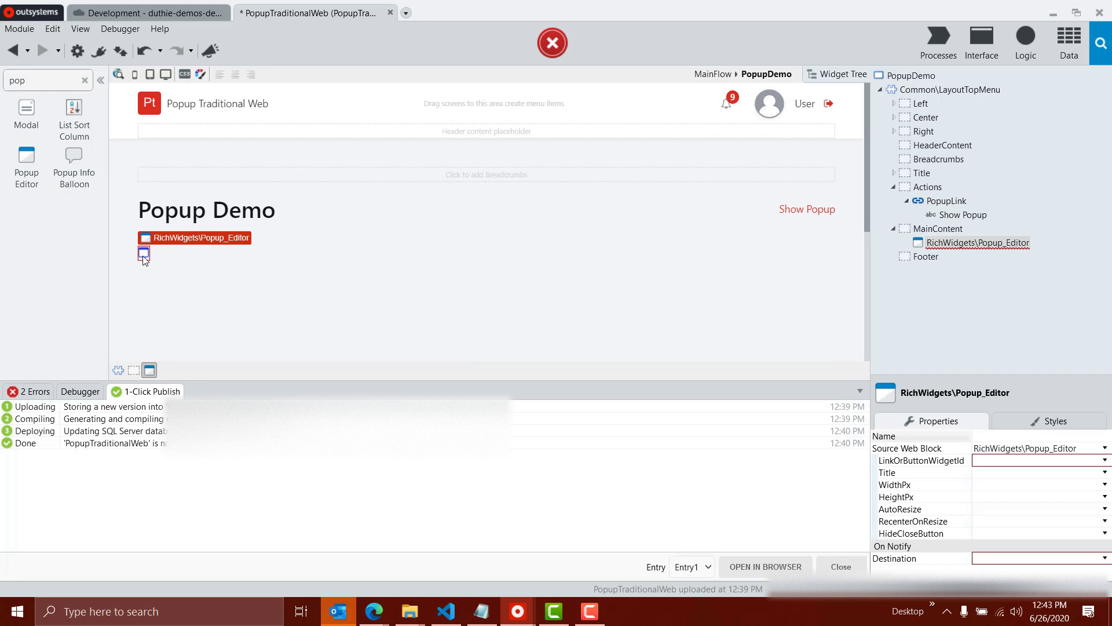
pyautogui.moveTo(1105, 460)
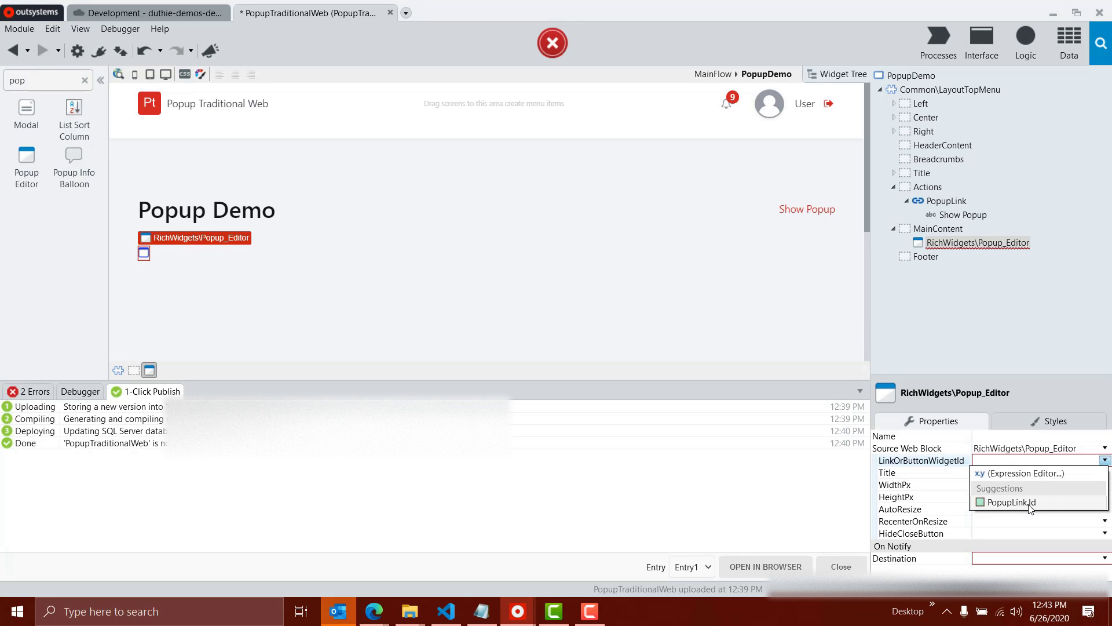
pyautogui.click(1009, 502)
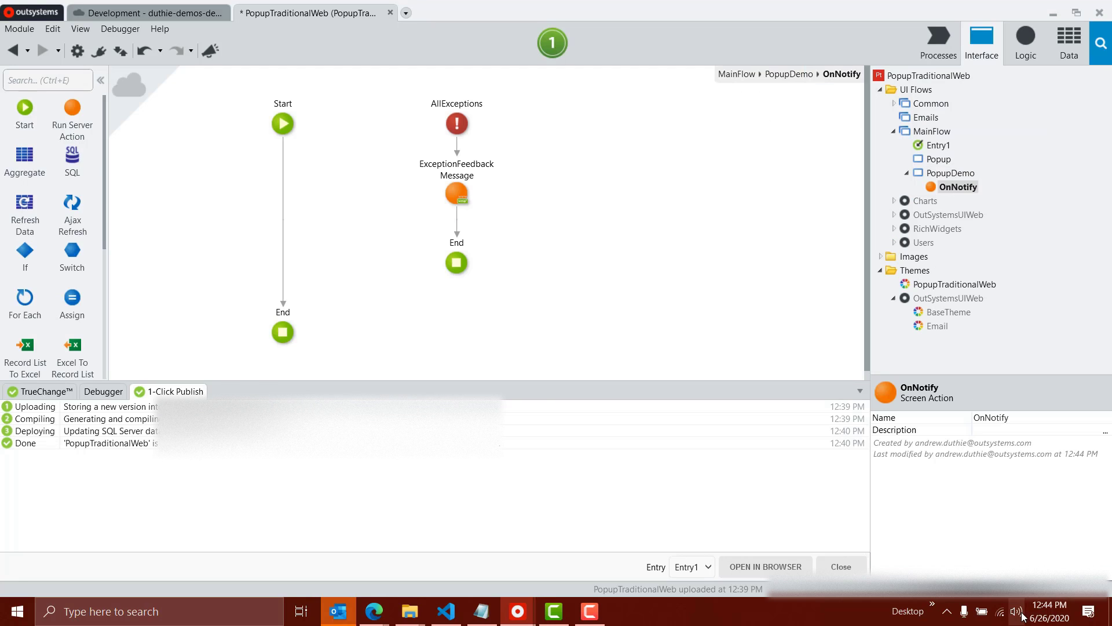
pyautogui.moveTo(374, 303)
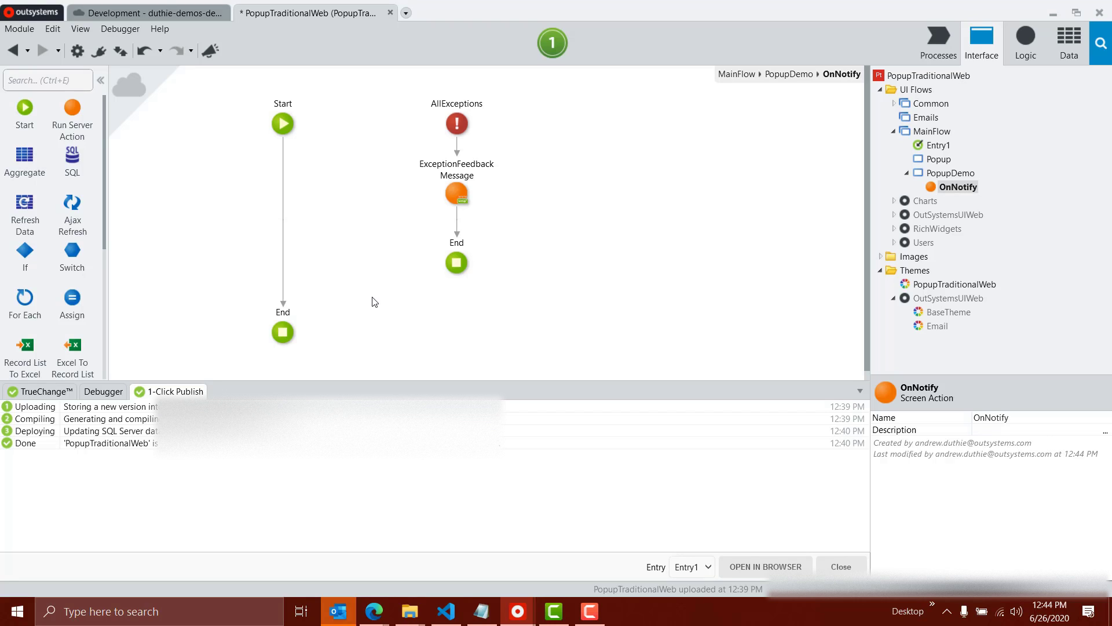
pyautogui.moveTo(598, 191)
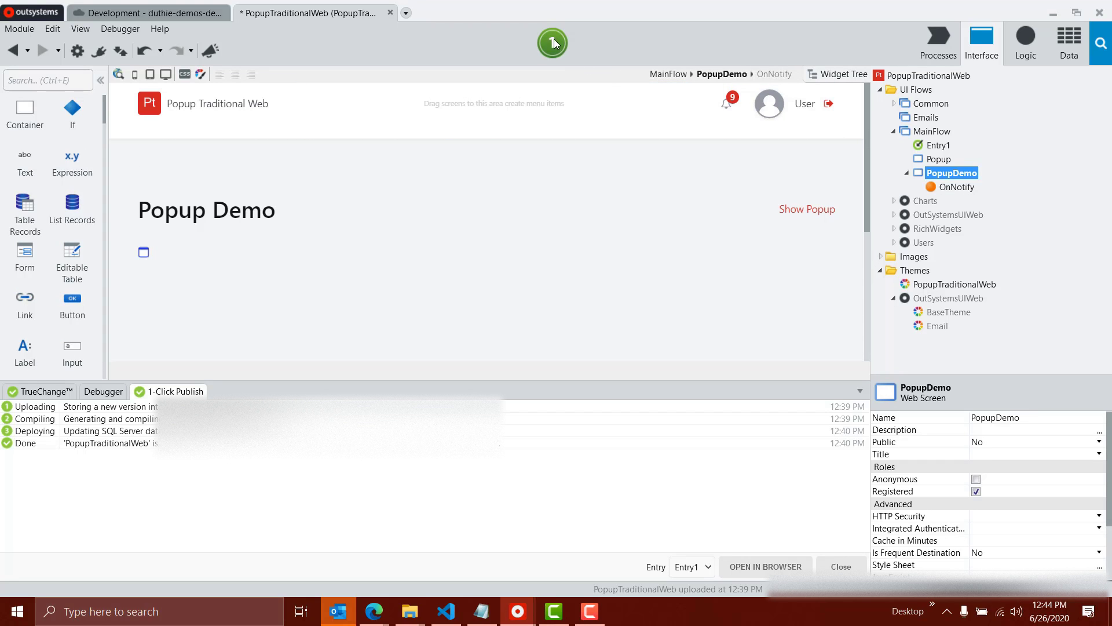
# Step: Publish, open PopupDemo in Edge, show the 'I am a popup!' popup, and close it
pyautogui.click(552, 43)
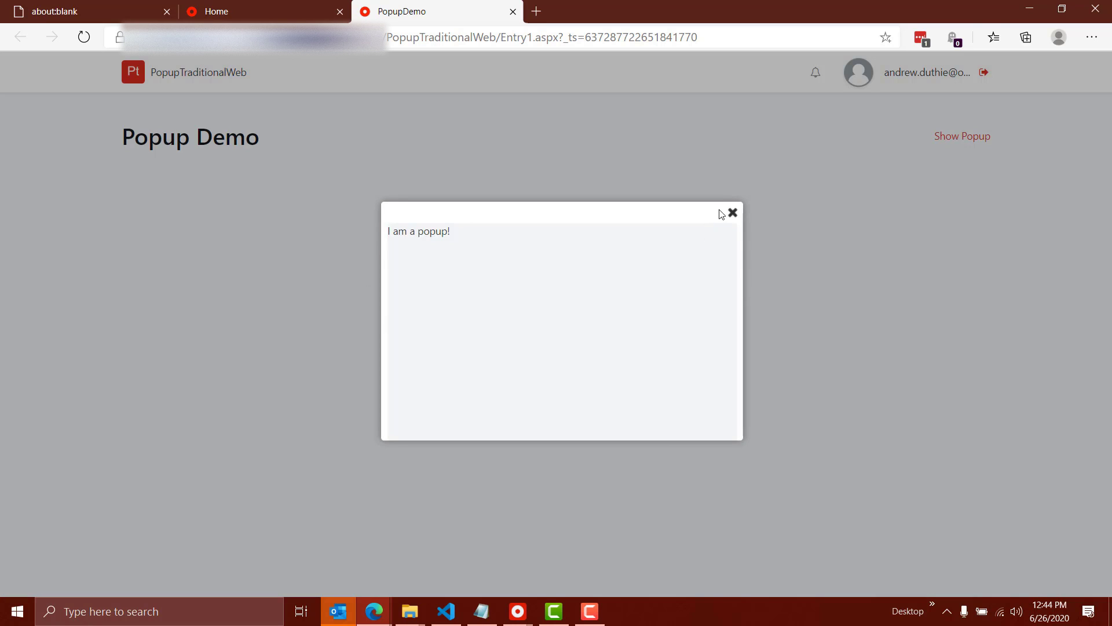
pyautogui.click(732, 213)
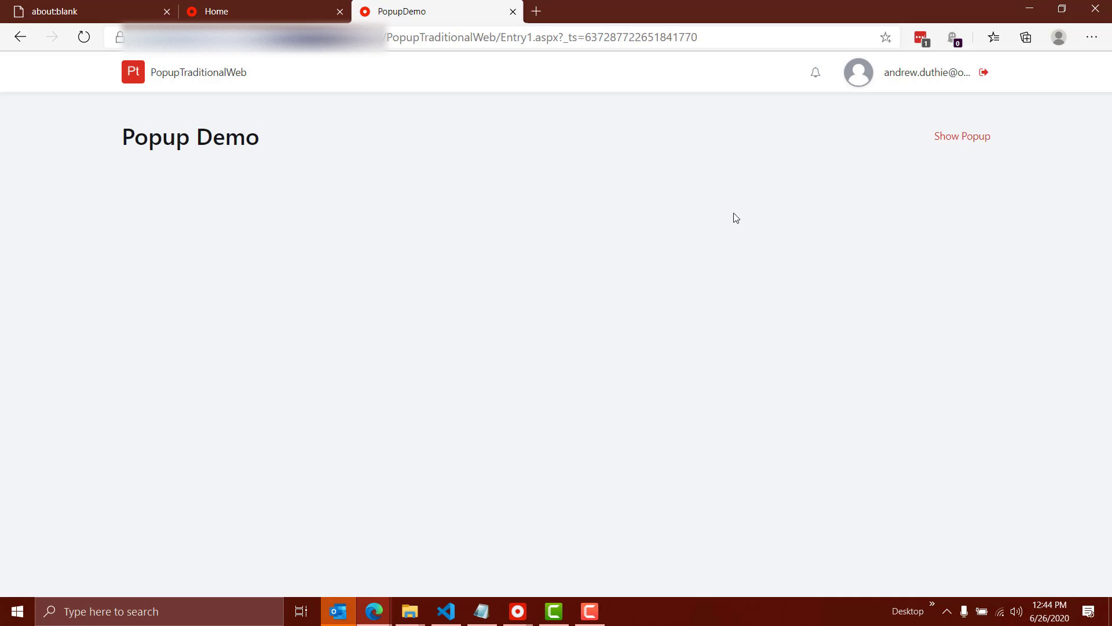